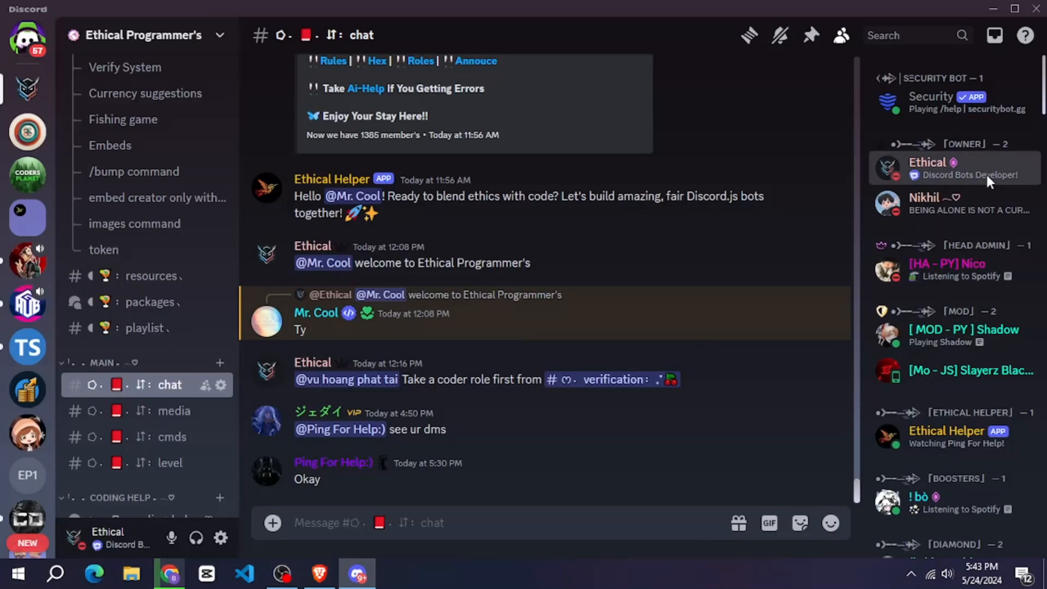
Step: Accept the Erangel Classic Quest (PUBG streaming quest) from the Gift Inventory settings page
{"action": "left_click", "coordinate": [928, 162]}
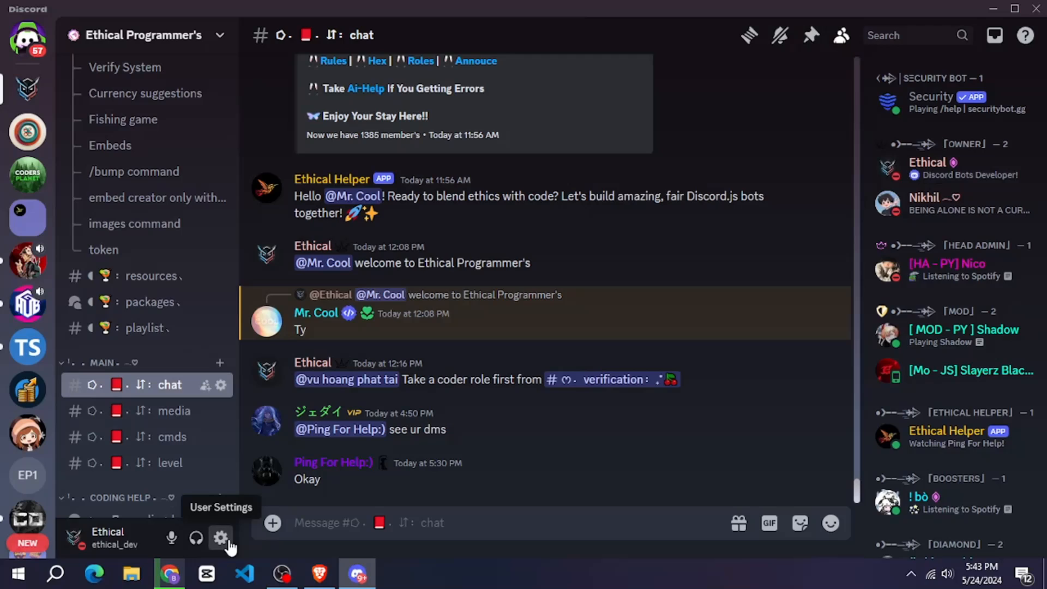
{"action": "left_click", "coordinate": [220, 537]}
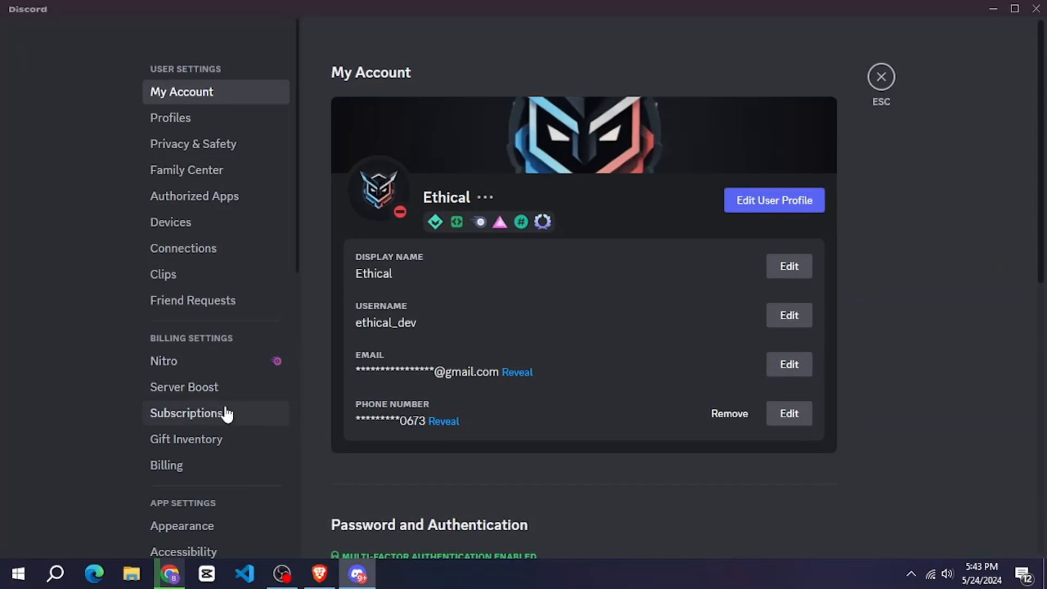
{"action": "left_click", "coordinate": [185, 439]}
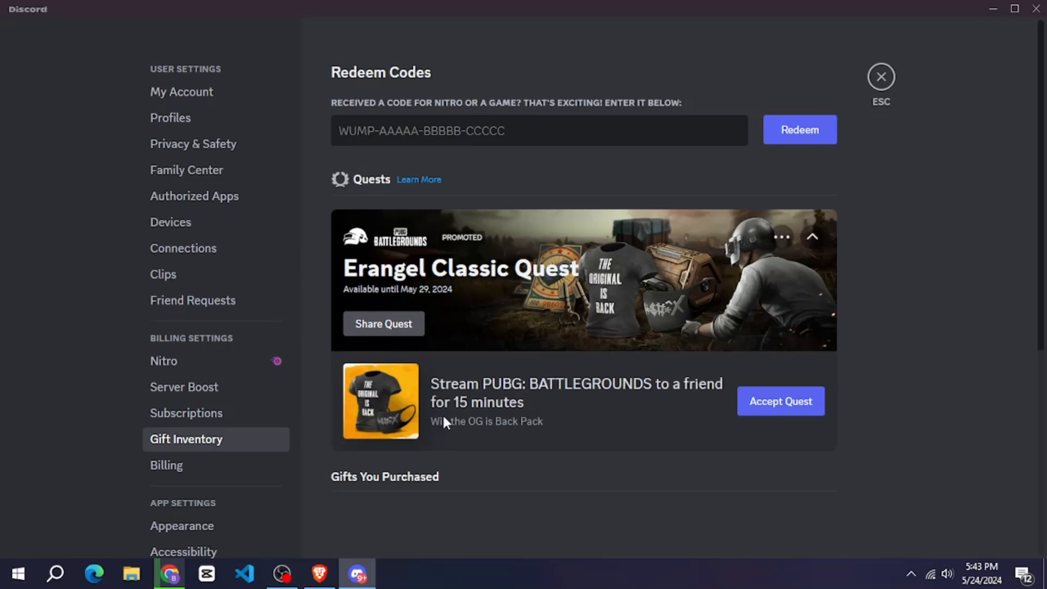
{"action": "left_click", "coordinate": [779, 401]}
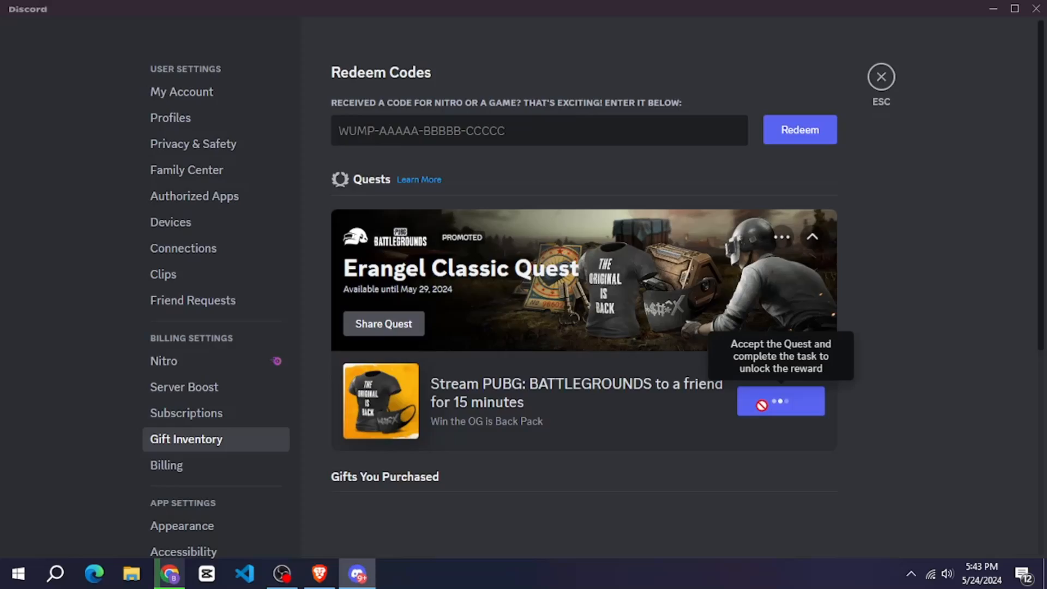
{"action": "left_click", "coordinate": [879, 77]}
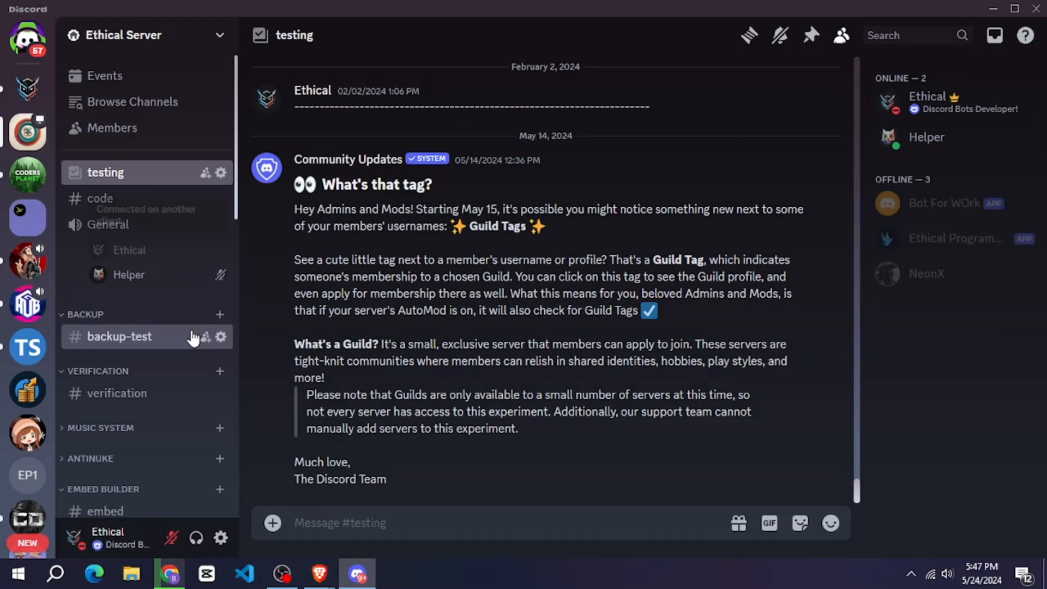
Step: Close settings, dismiss the message options menu, and switch to the Ethical Programmer's chat channel
{"action": "left_click", "coordinate": [221, 537]}
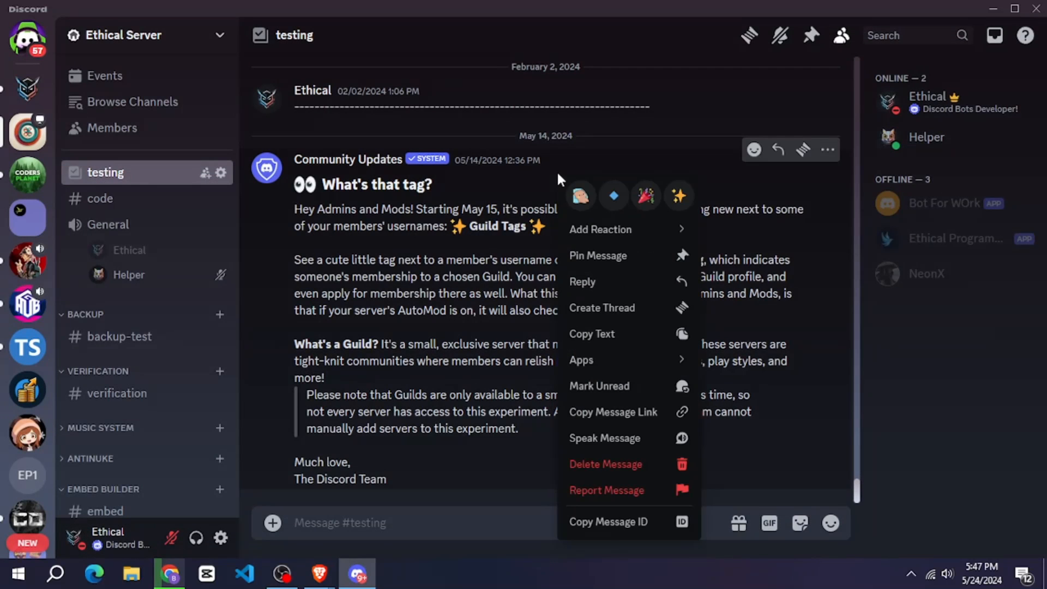
{"action": "left_click", "coordinate": [519, 151]}
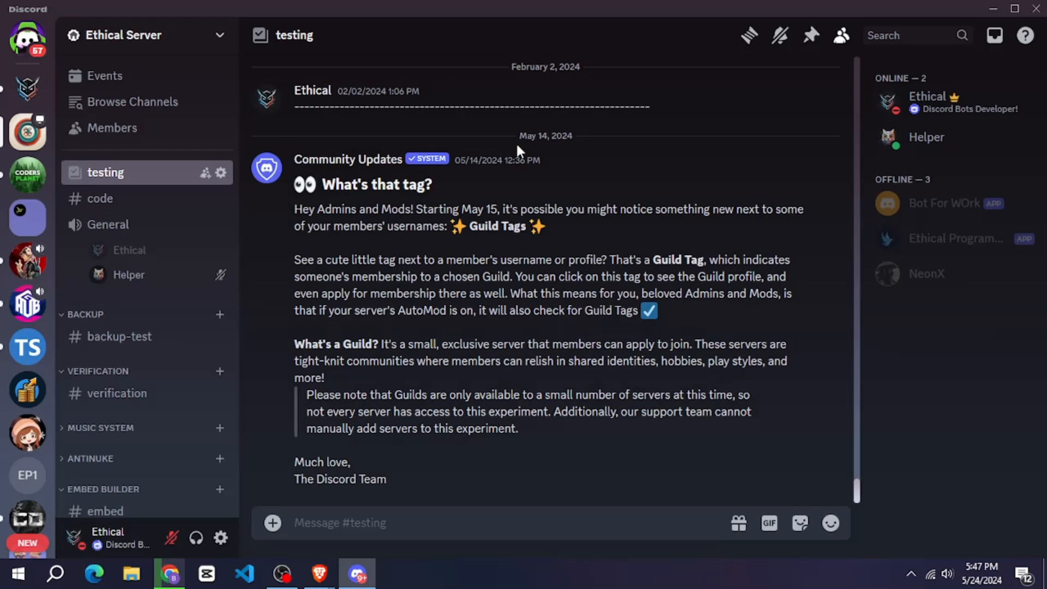
{"action": "left_click", "coordinate": [27, 131]}
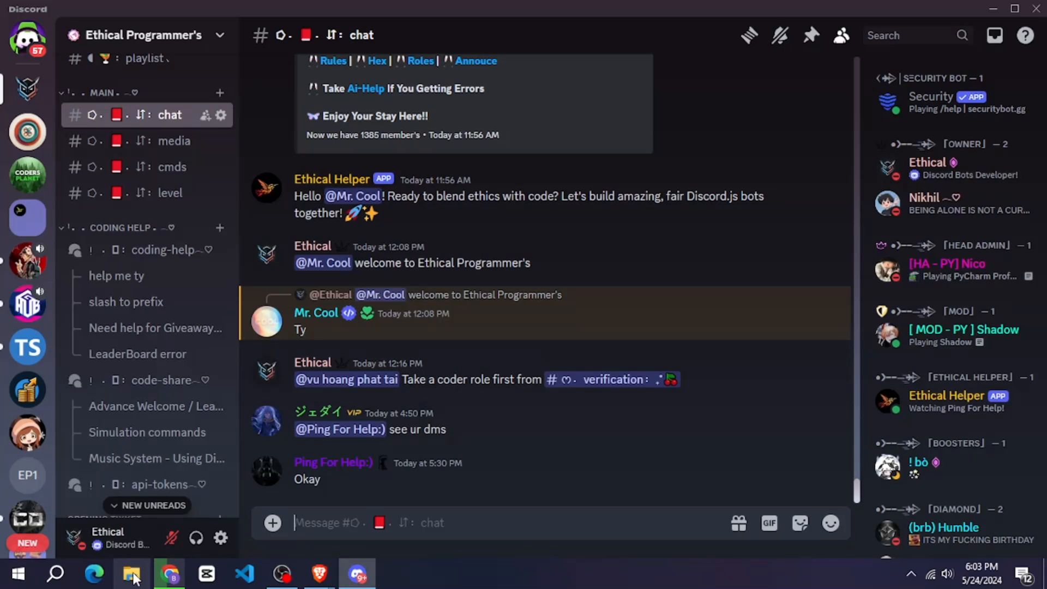
Step: Open File Explorer and select the address bar path to reach %appdata%/discord/settings.json
{"action": "left_click", "coordinate": [130, 573]}
{"action": "type", "text": "%appdata%/discord/settings.json"}
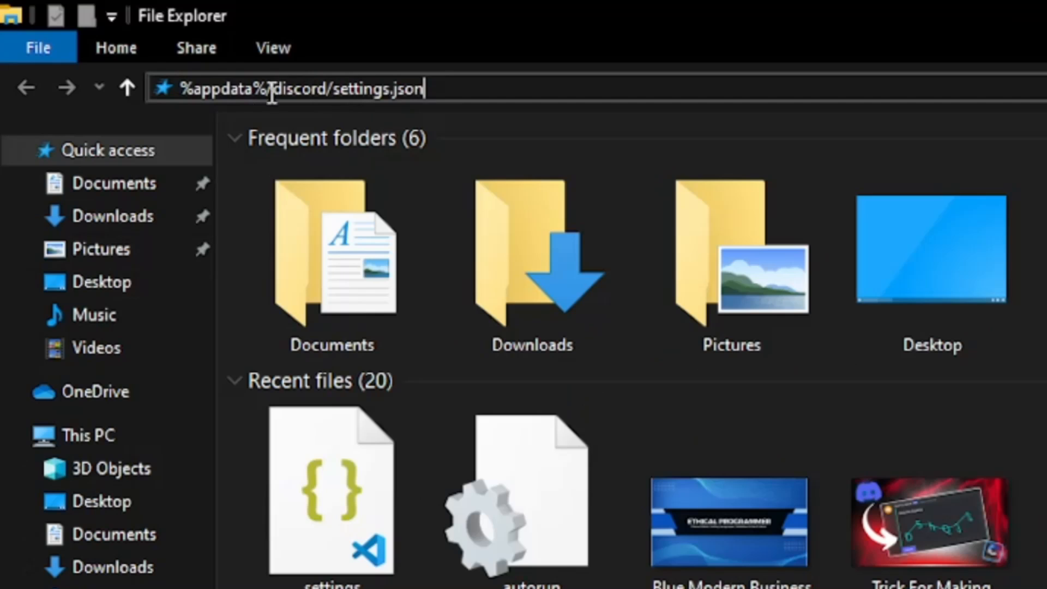
{"action": "triple_click", "coordinate": [301, 87]}
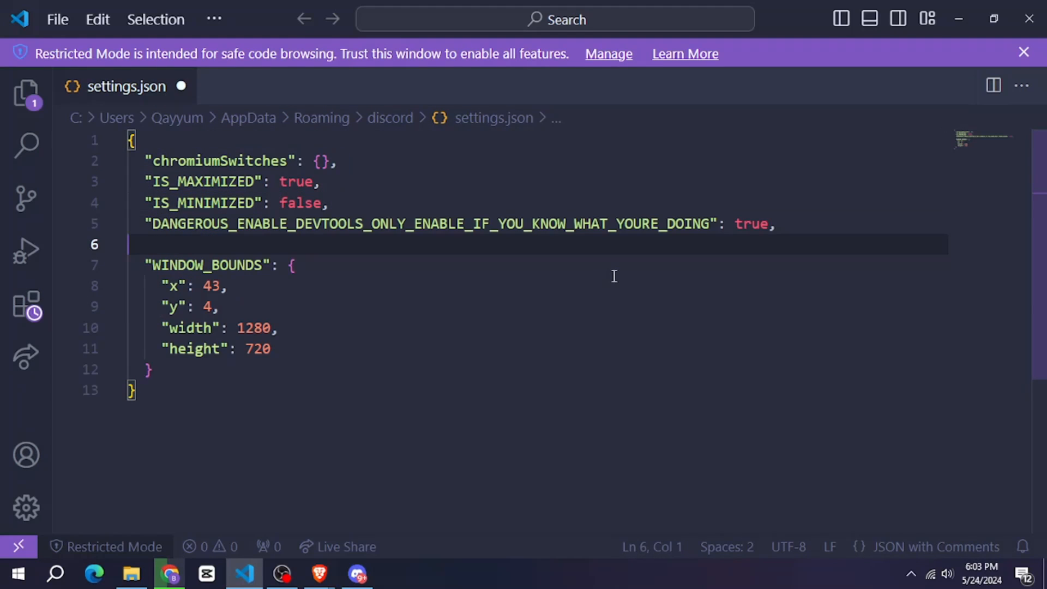
Step: Delete the blank line after the DANGEROUS_ENABLE_DEVTOOLS entry in settings.json
{"action": "key", "text": "Backspace"}
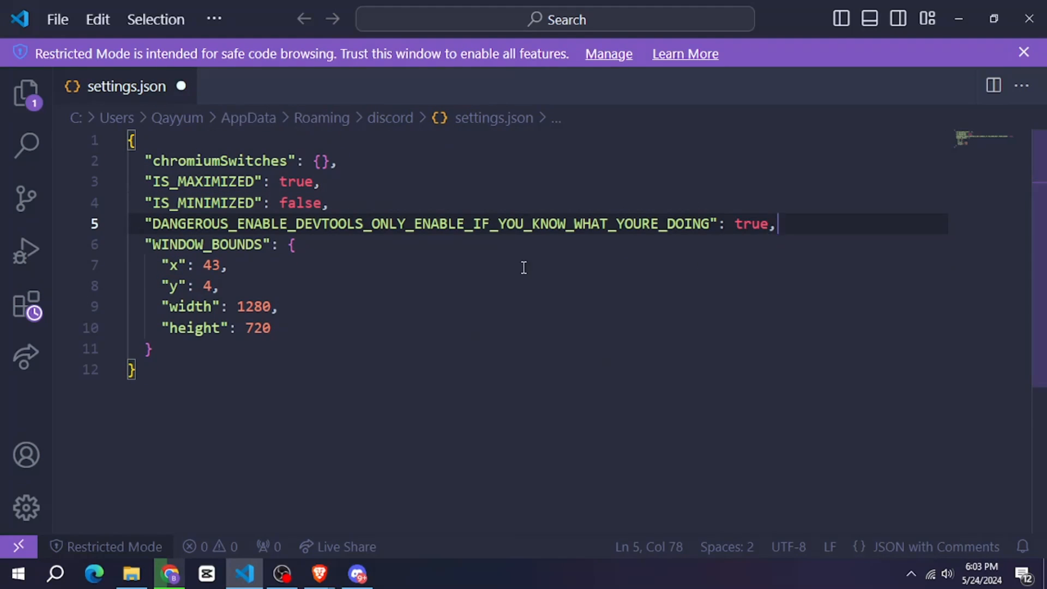
{"action": "mouse_move", "coordinate": [881, 84]}
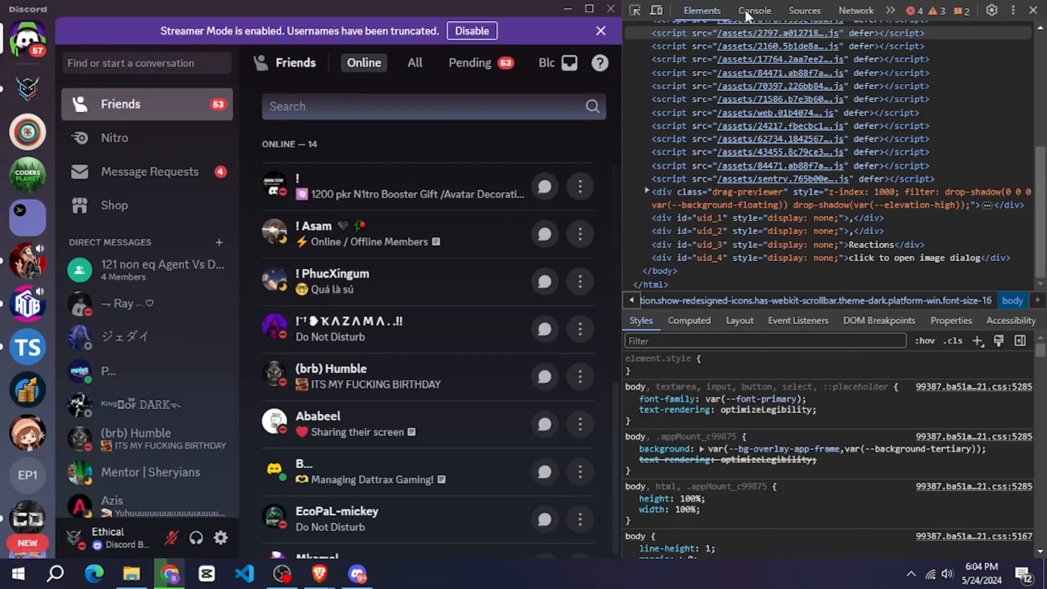
Step: Switch DevTools to the Console and start typing 'allow pasting' at the prompt
{"action": "left_click", "coordinate": [753, 10]}
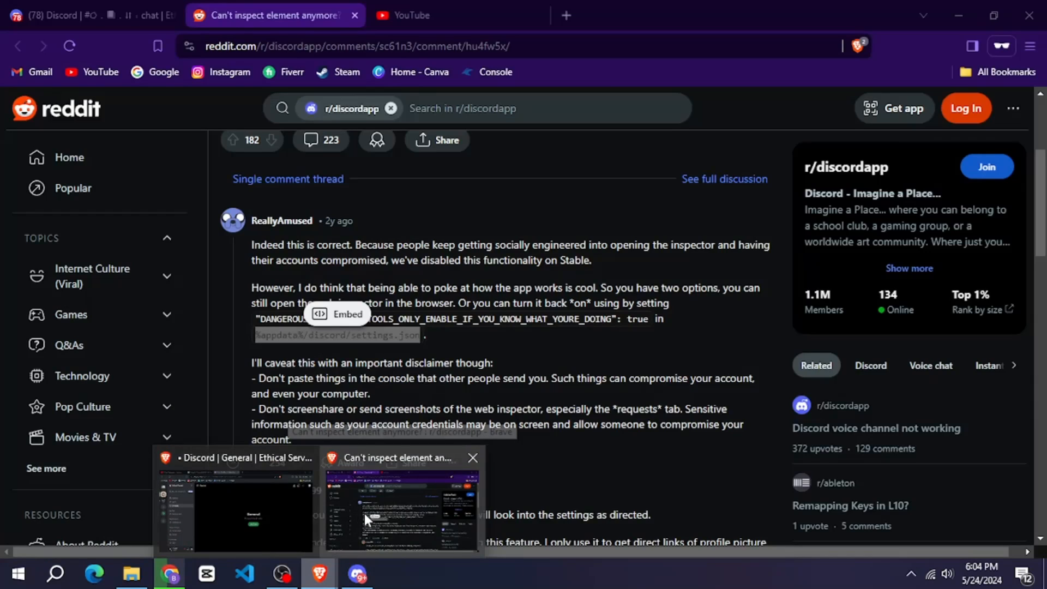
{"action": "left_click", "coordinate": [234, 507]}
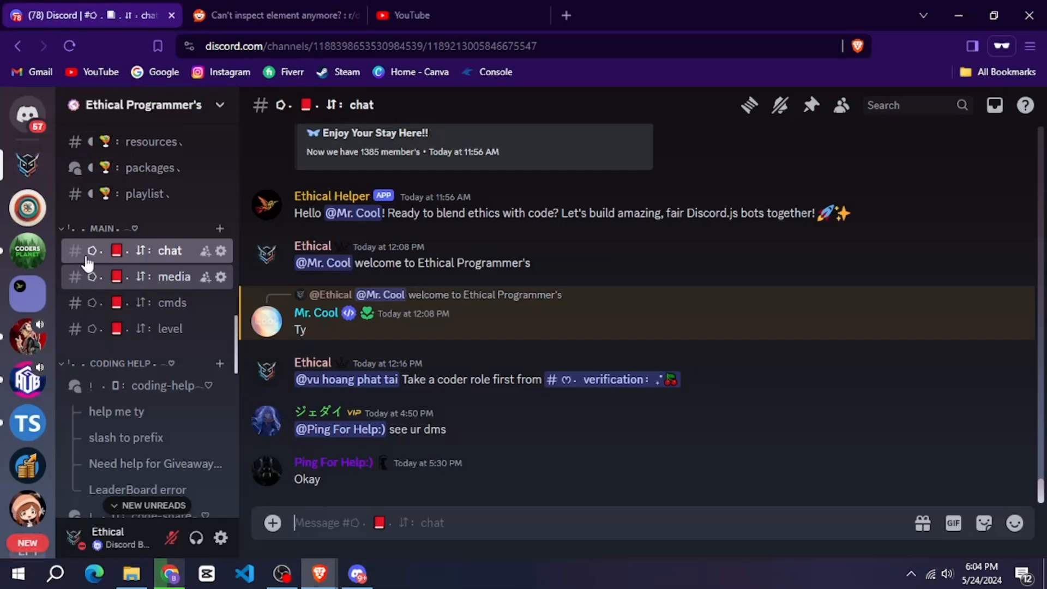
{"action": "left_click", "coordinate": [273, 14]}
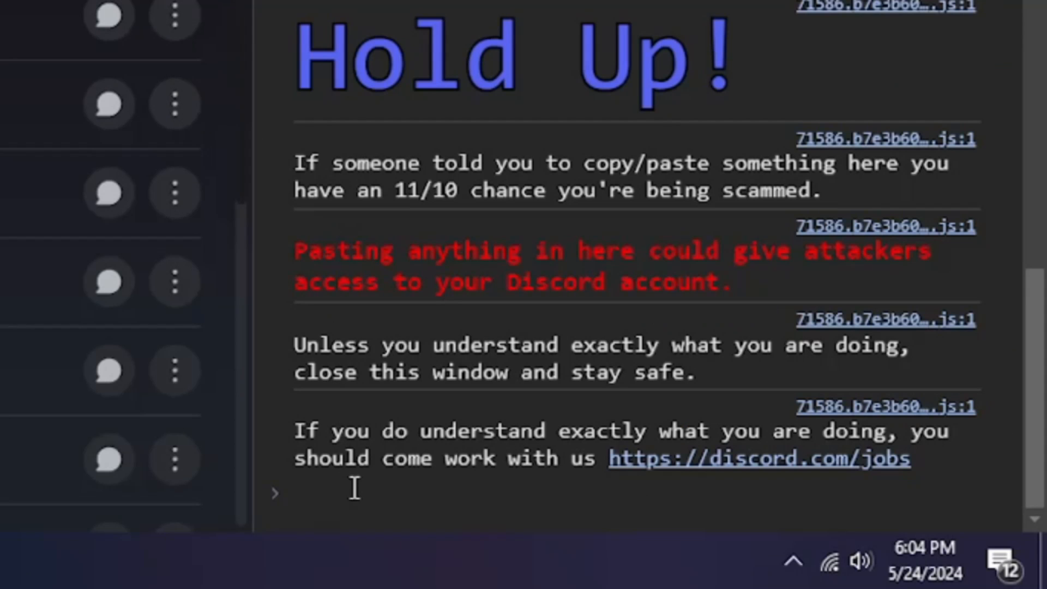
{"action": "type", "text": "allo"}
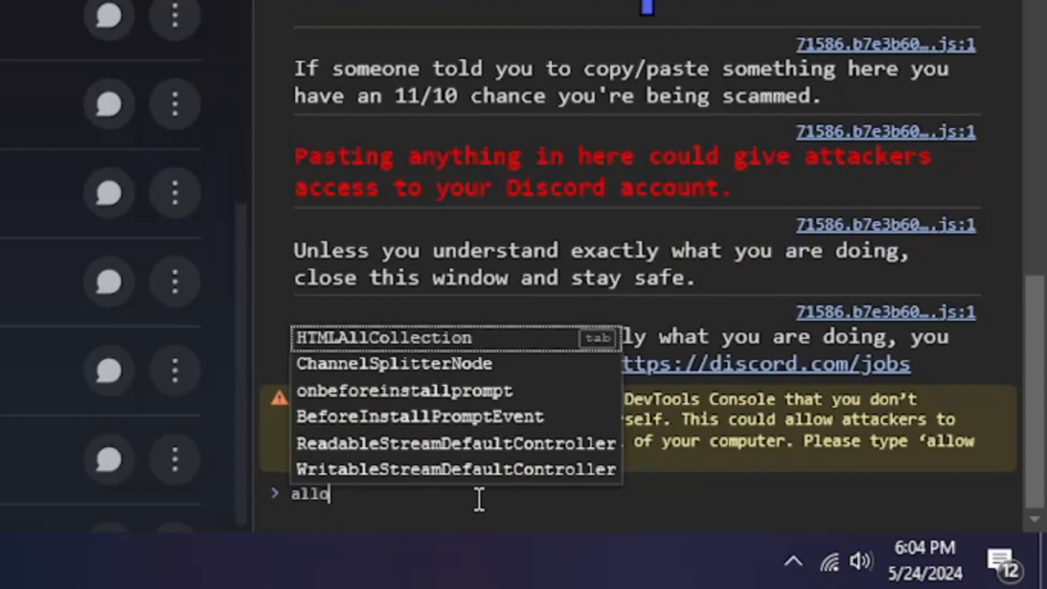